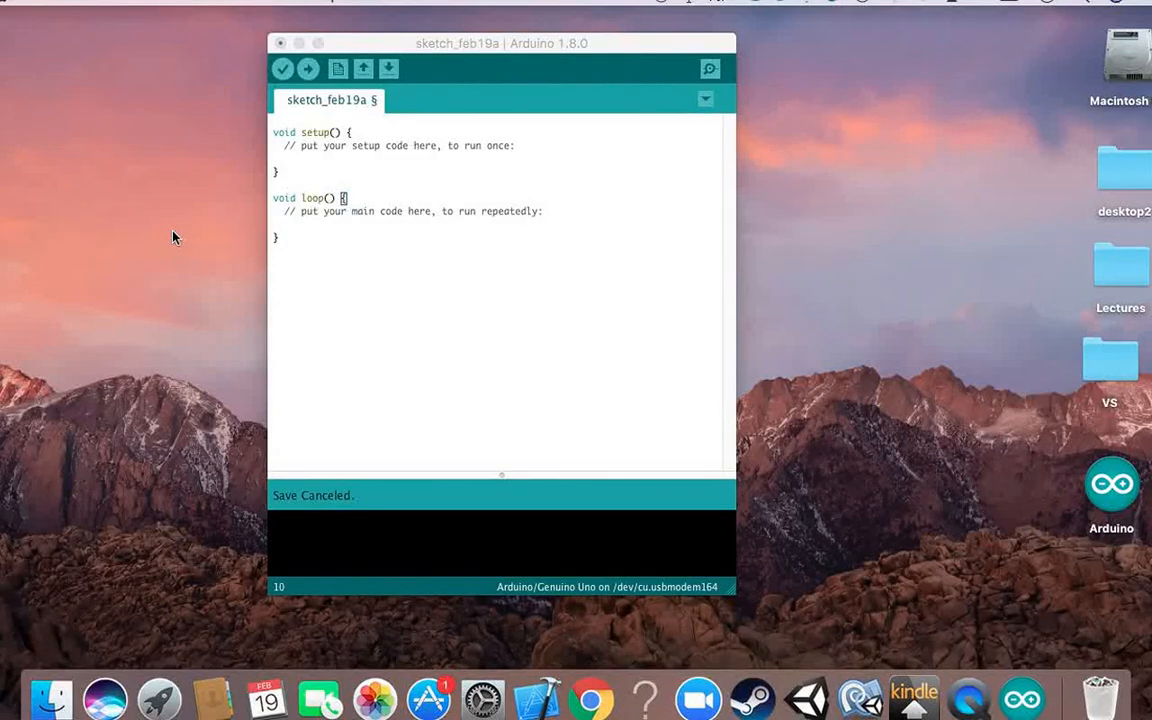
{"action": "mouse_move", "coordinate": [524, 116]}
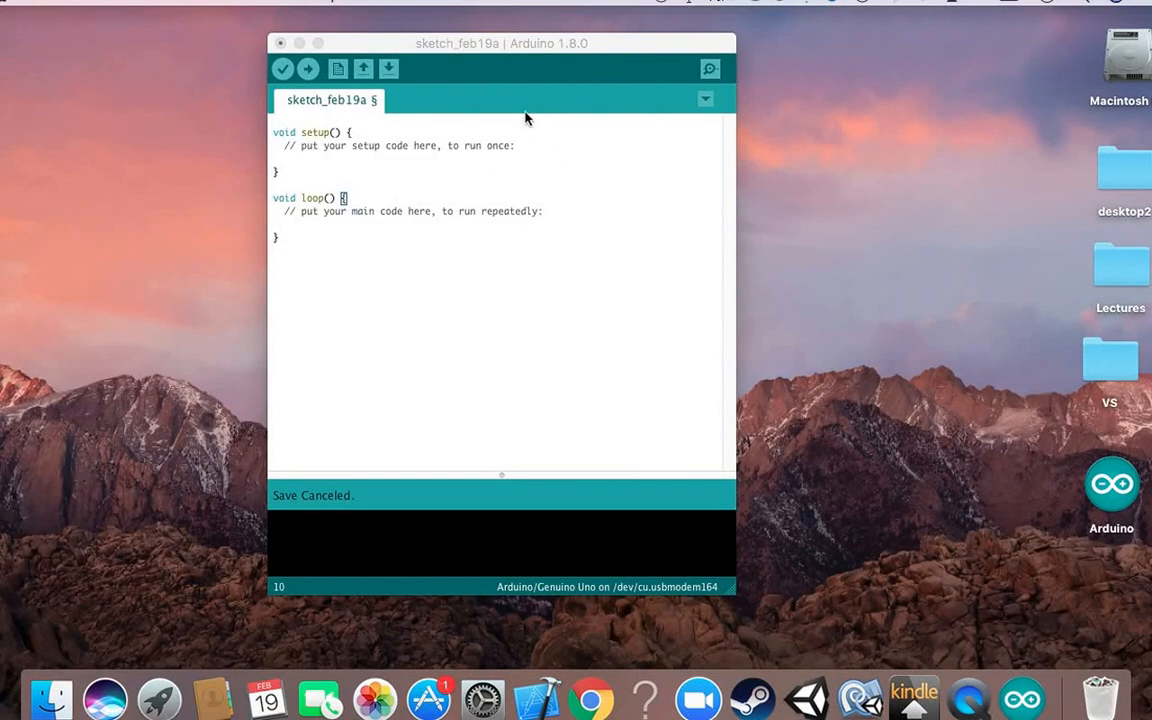
{"action": "mouse_move", "coordinate": [412, 152]}
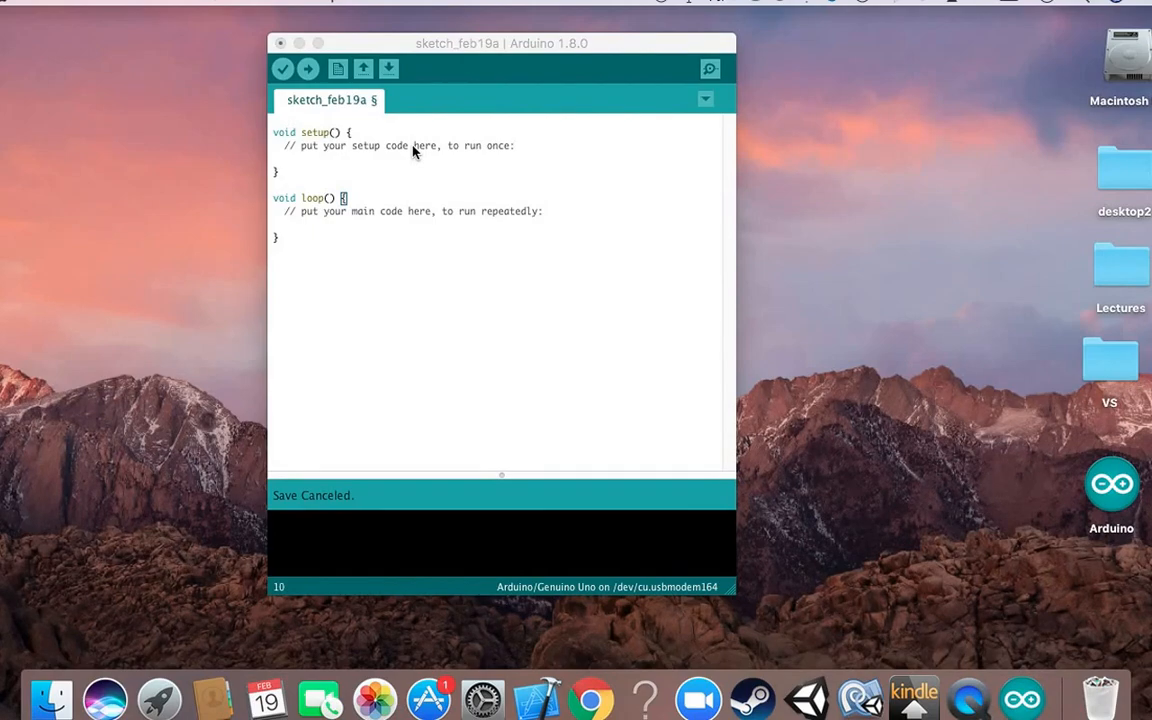
{"action": "mouse_move", "coordinate": [340, 130]}
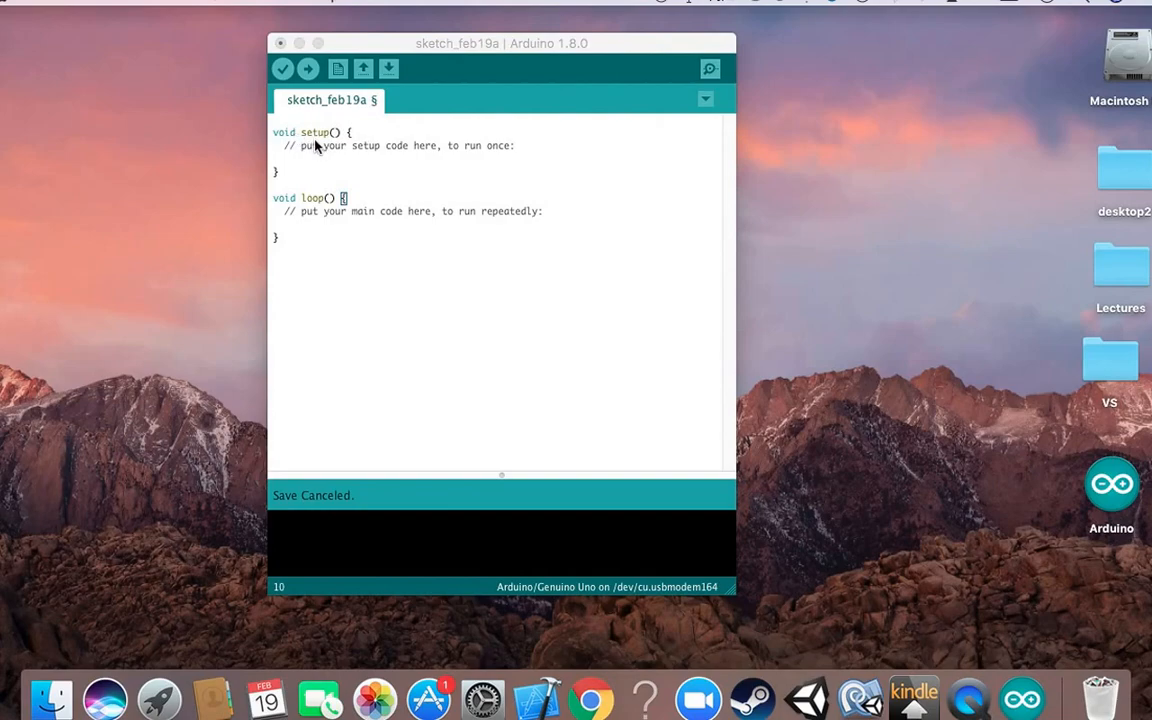
{"action": "mouse_move", "coordinate": [358, 224]}
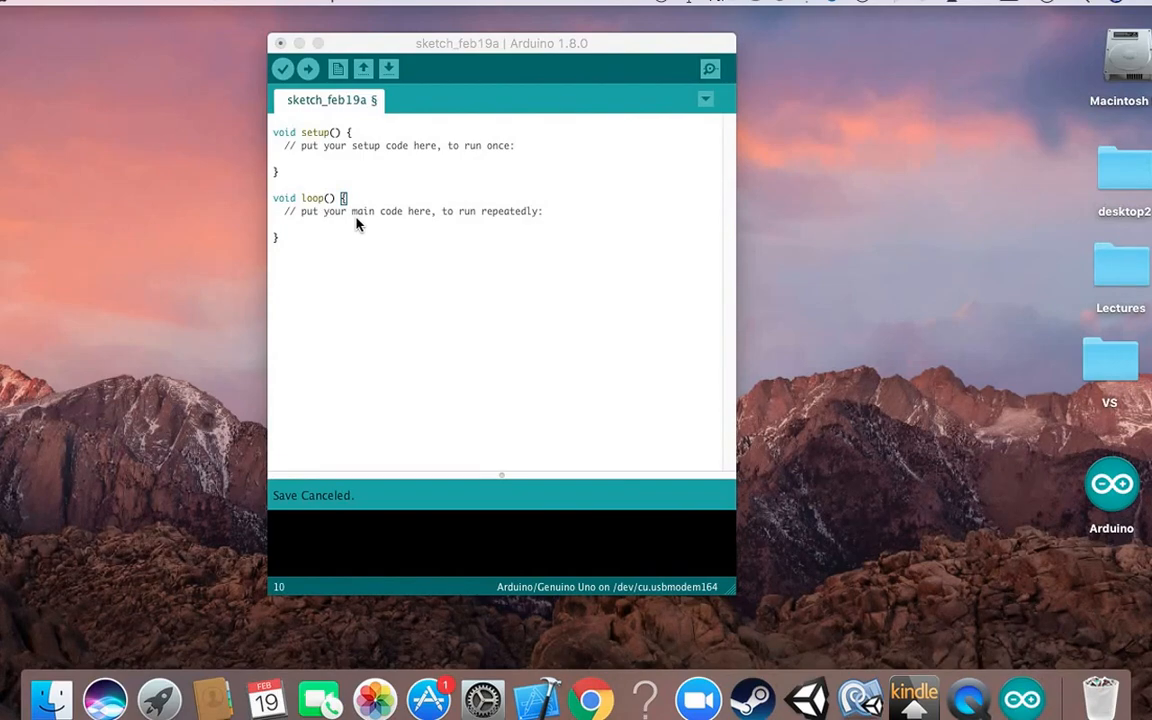
{"action": "mouse_move", "coordinate": [312, 132]}
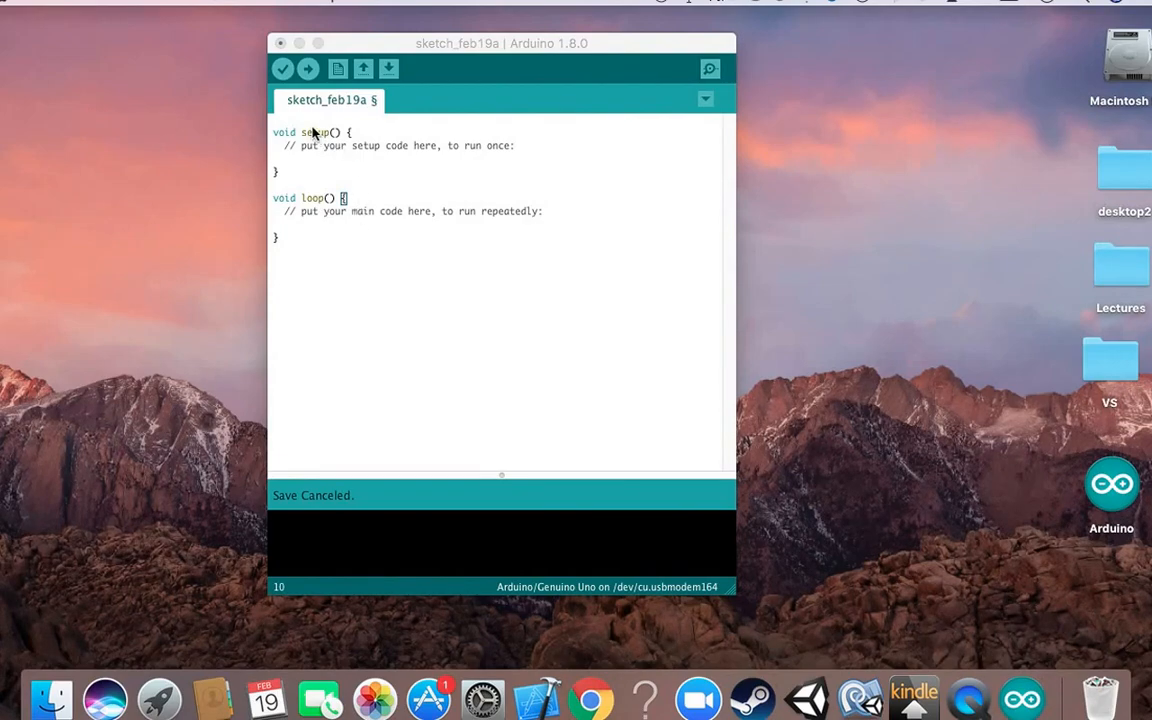
{"action": "mouse_move", "coordinate": [320, 244]}
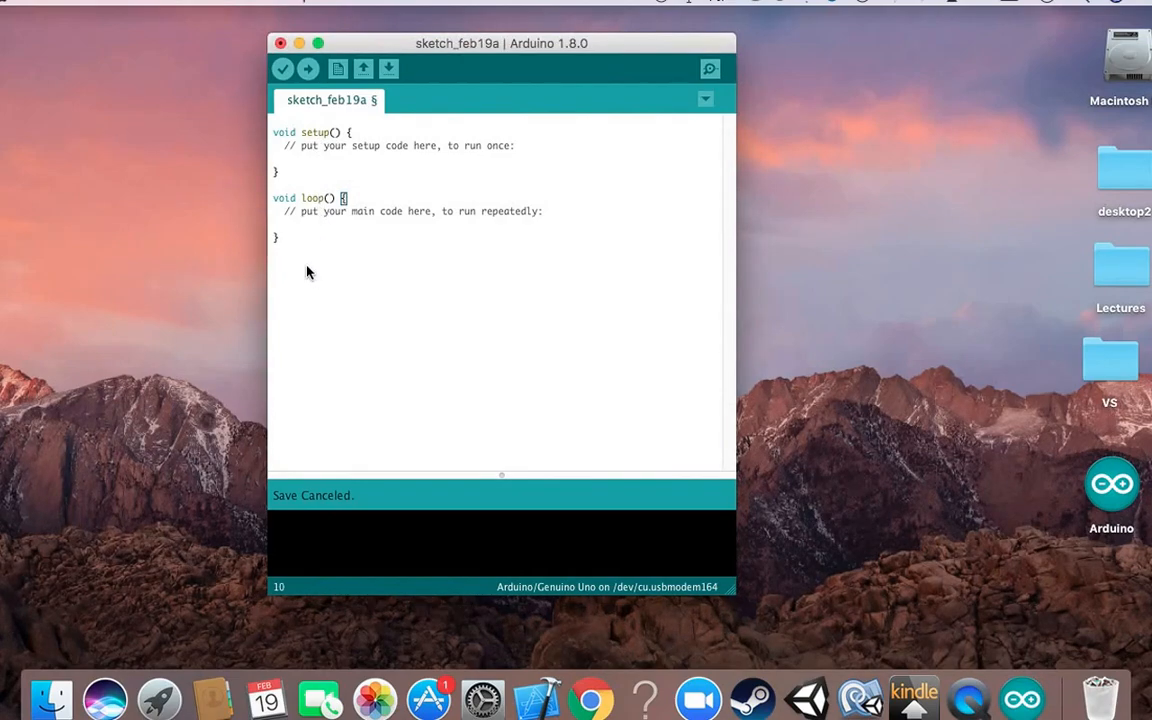
- Browse the Sketchbook, Sketch commands and Include Library list, dismissing them without changes
{"action": "type", "text": "void hi("}
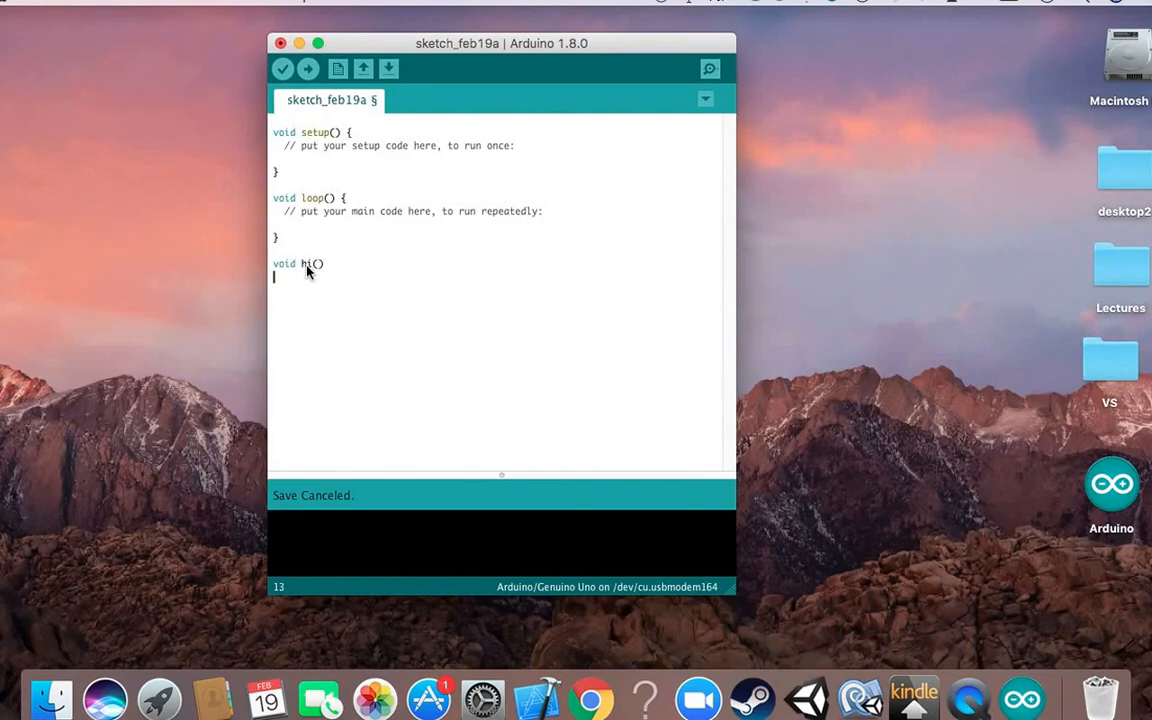
{"action": "type", "text": "{"}
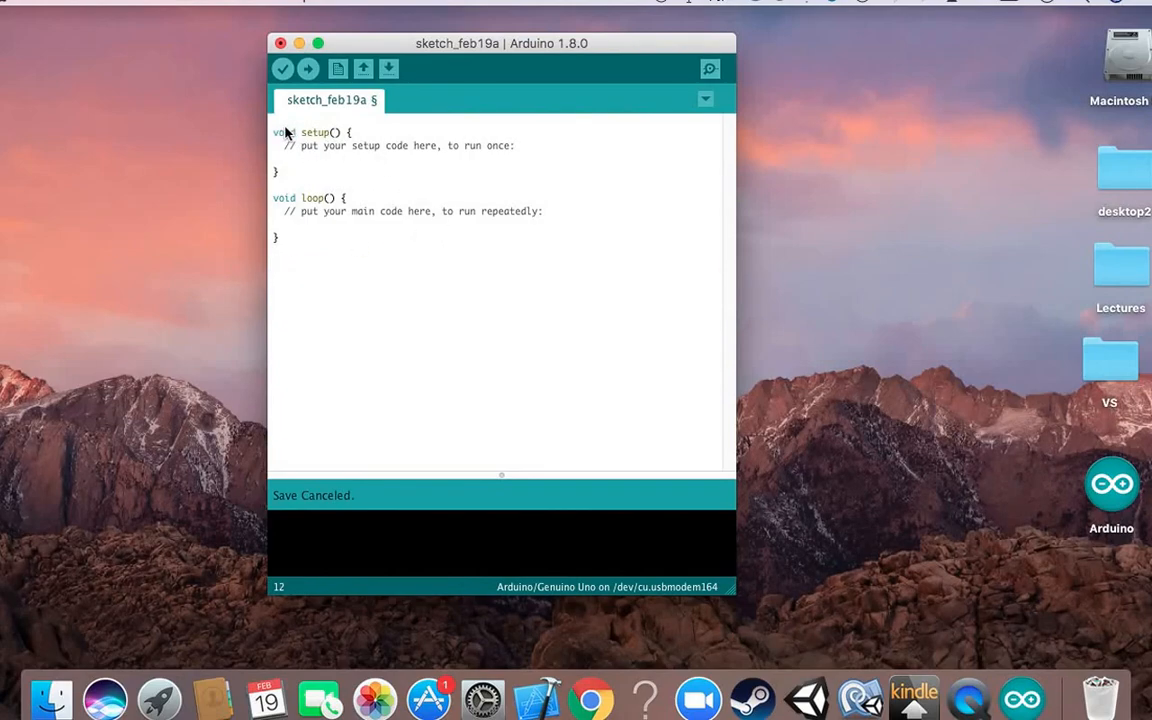
{"action": "mouse_move", "coordinate": [536, 156]}
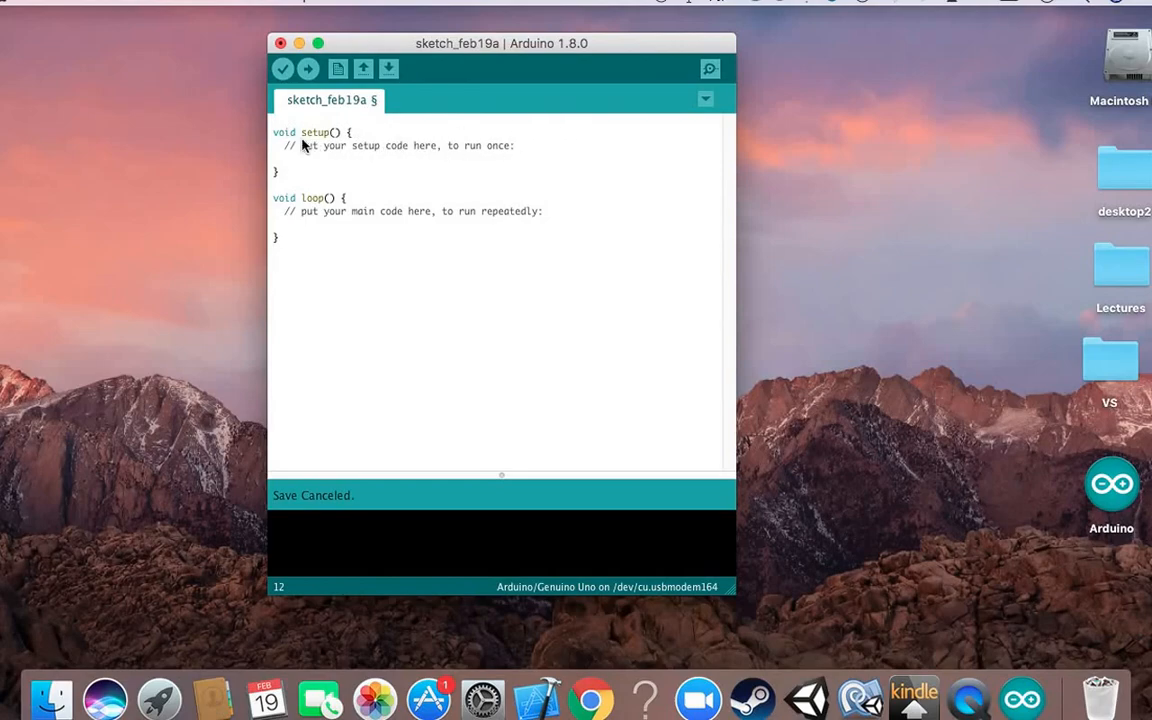
{"action": "mouse_move", "coordinate": [328, 164]}
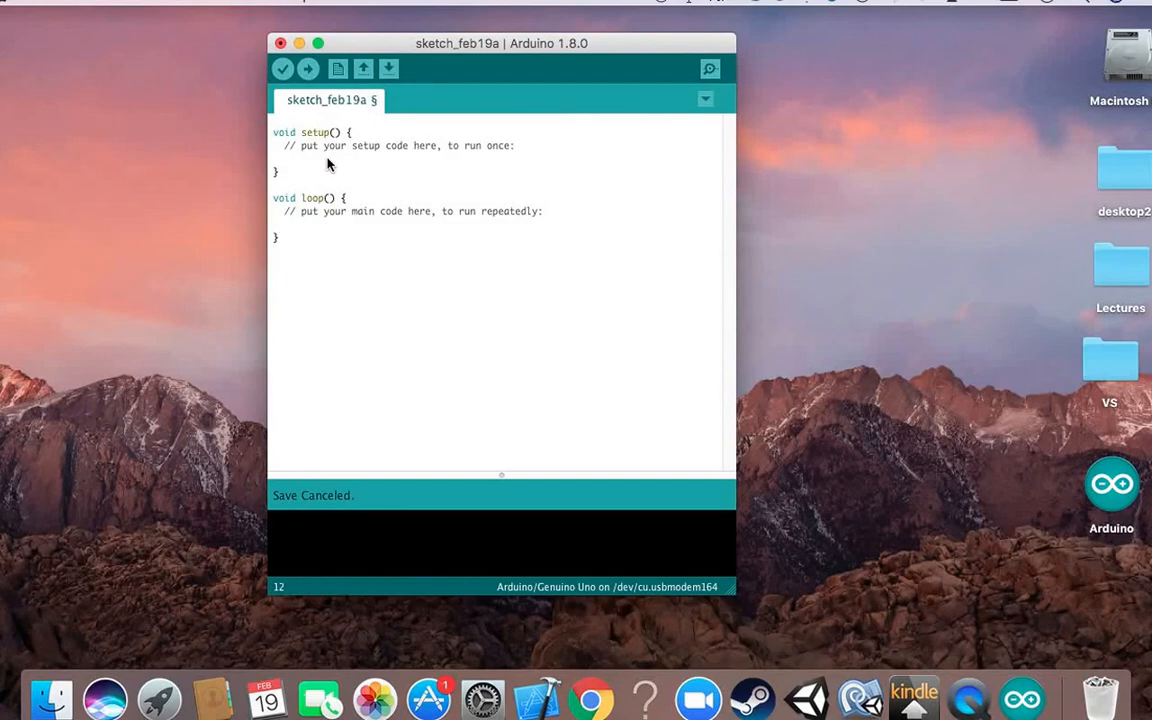
{"action": "mouse_move", "coordinate": [296, 214]}
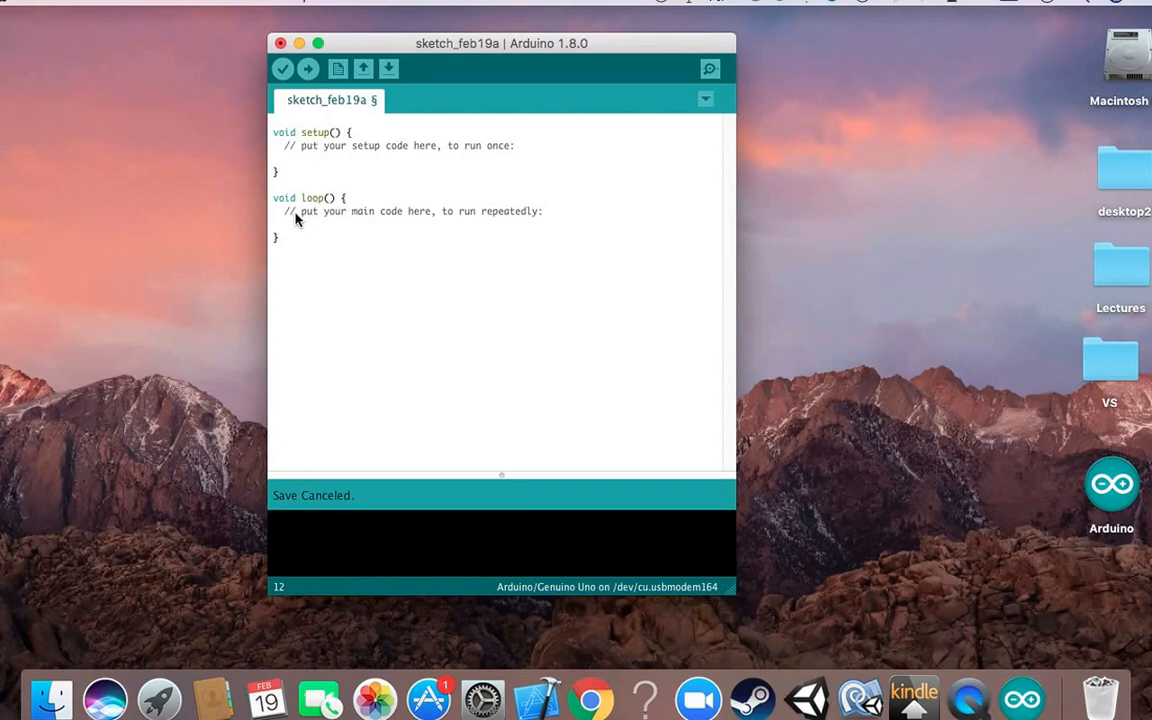
{"action": "mouse_move", "coordinate": [408, 140]}
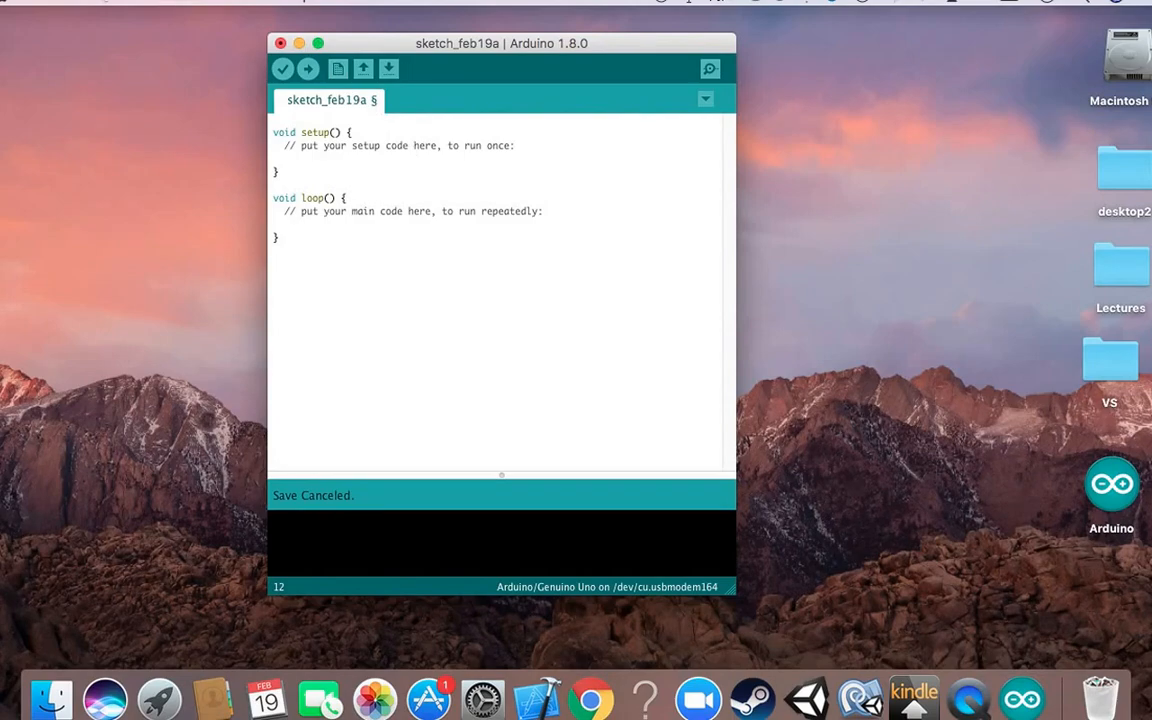
{"action": "left_click", "coordinate": [110, 2]}
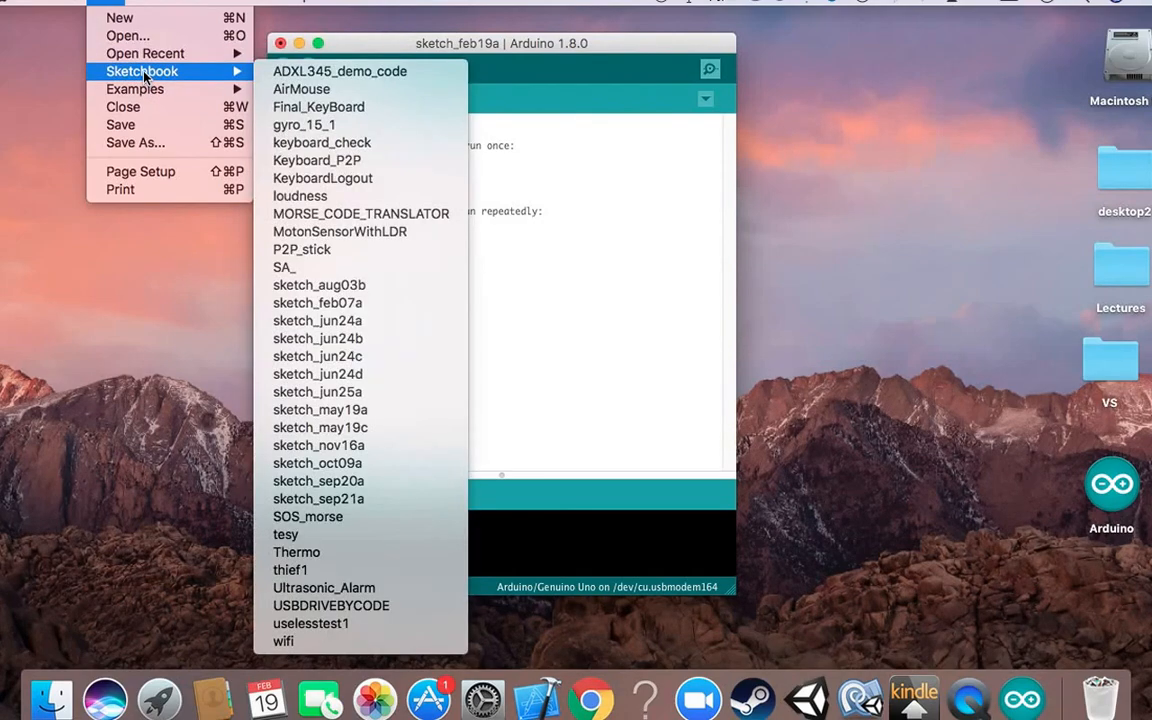
{"action": "left_click", "coordinate": [196, 8]}
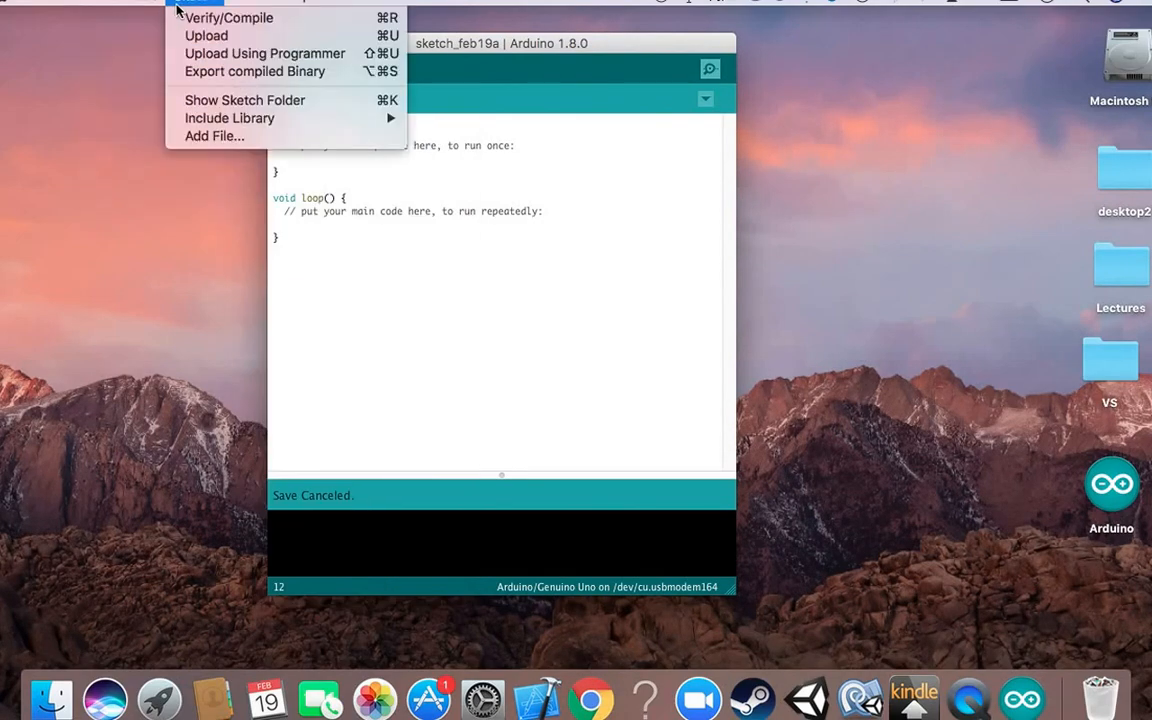
{"action": "left_click", "coordinate": [120, 4]}
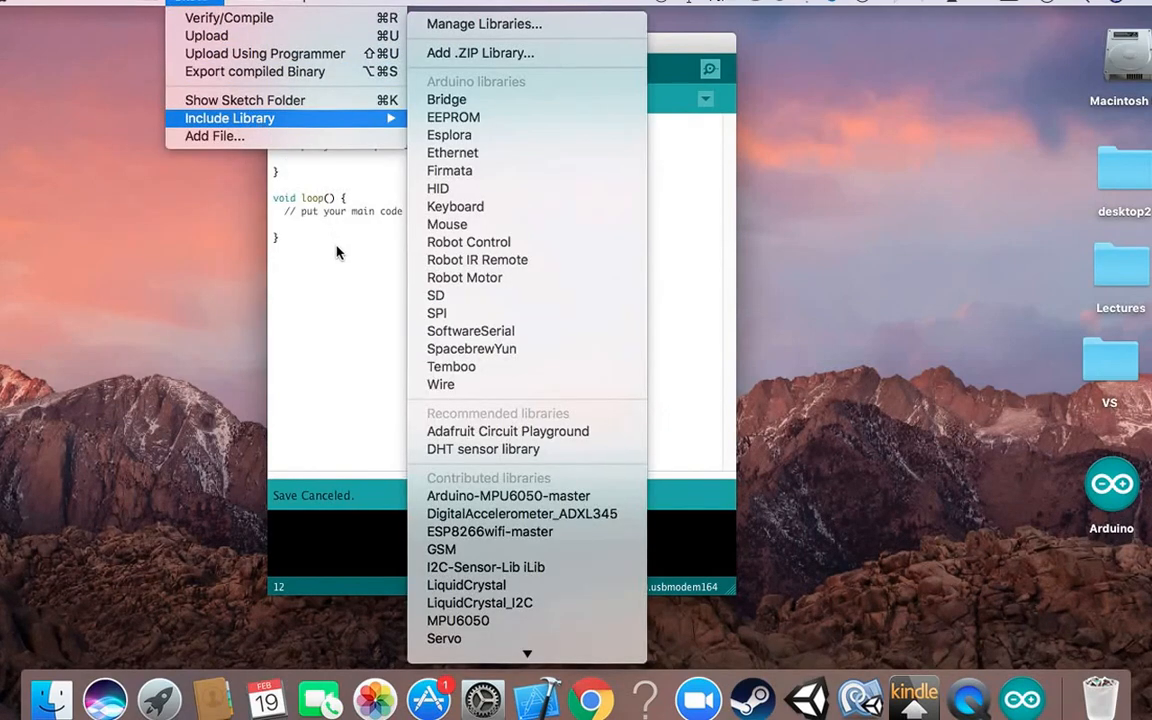
{"action": "left_click", "coordinate": [336, 248]}
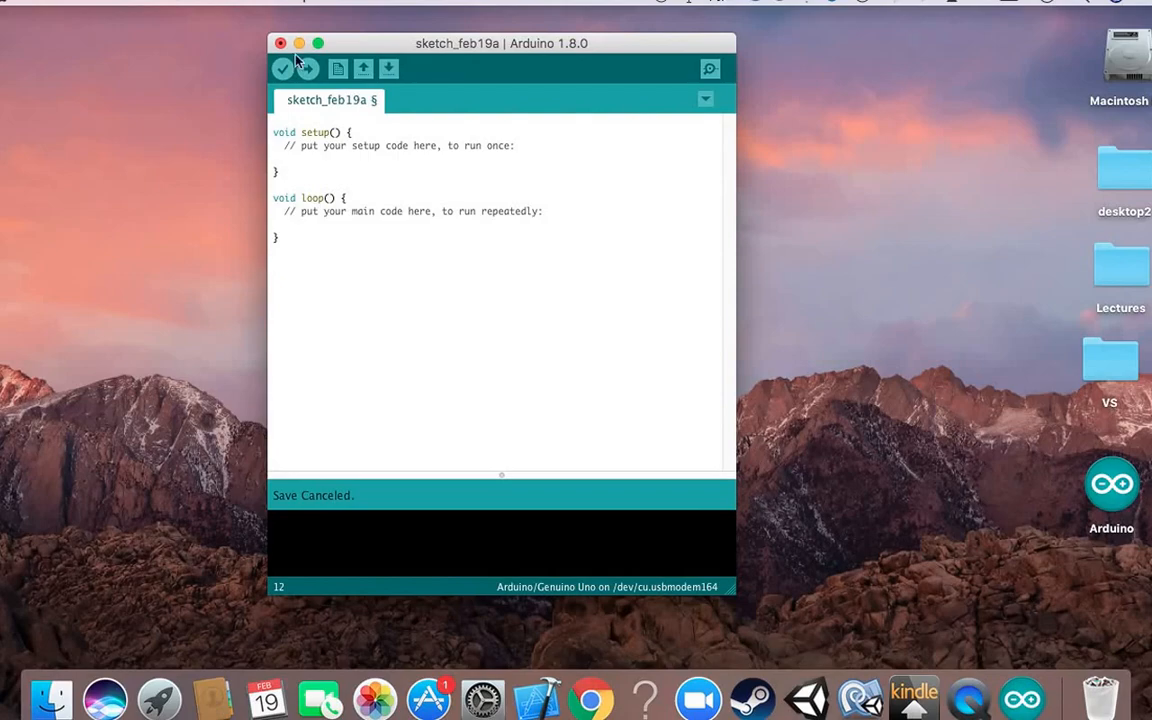
- From Tools, target the Arduino/Genuino Uno on port /dev/cu.usbmodem1421
{"action": "left_click", "coordinate": [336, 148]}
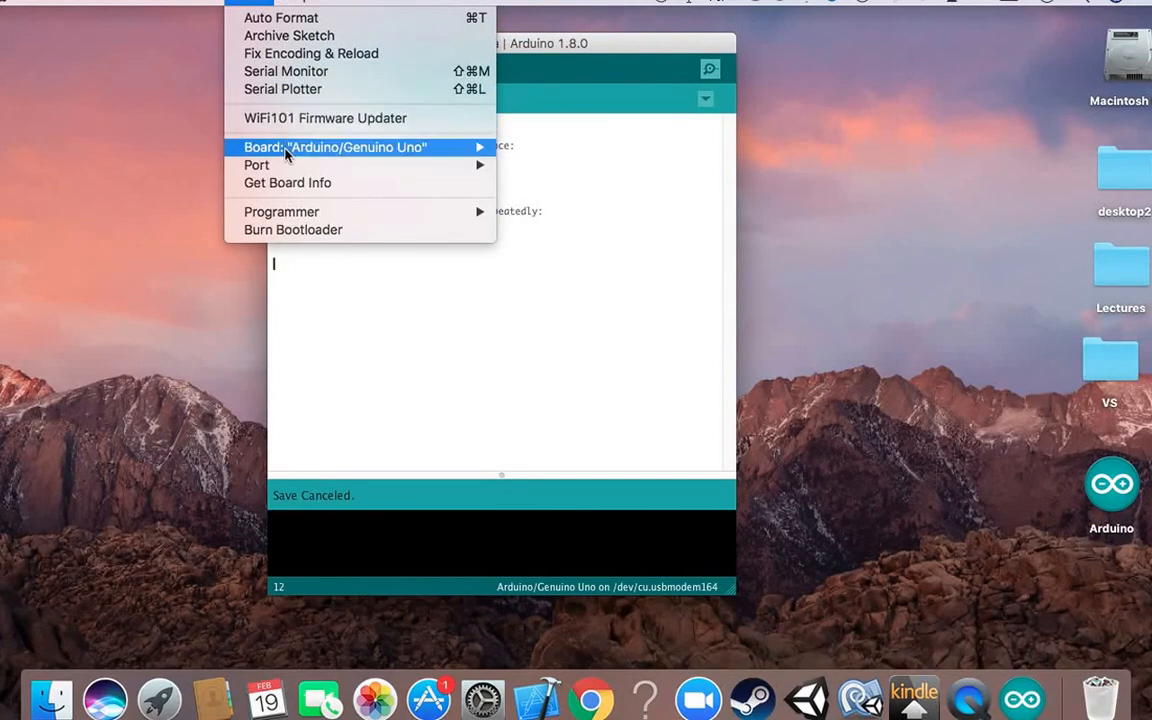
{"action": "mouse_move", "coordinate": [276, 164]}
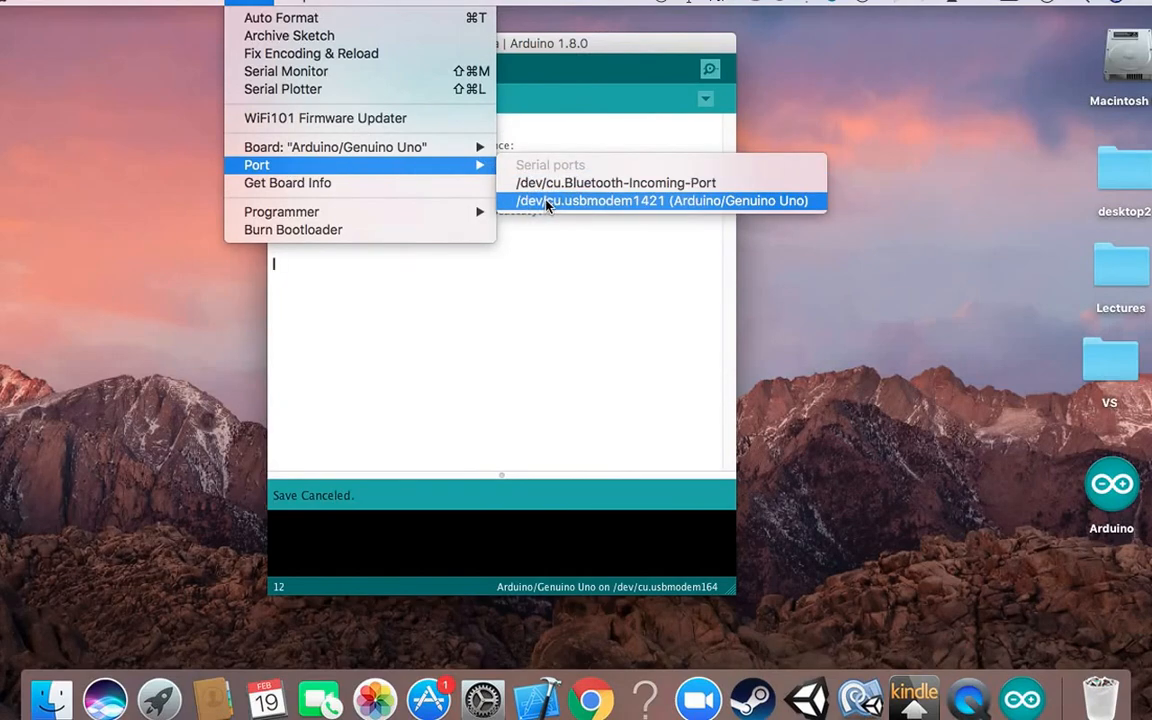
{"action": "mouse_move", "coordinate": [748, 202]}
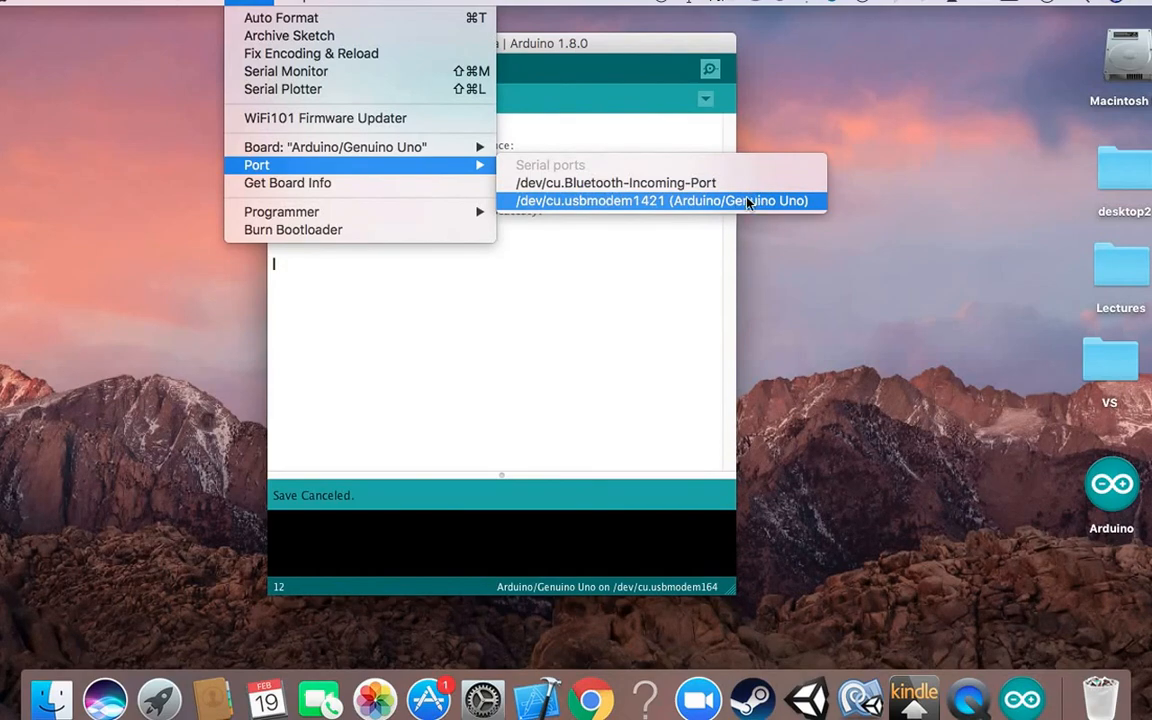
{"action": "mouse_move", "coordinate": [728, 208]}
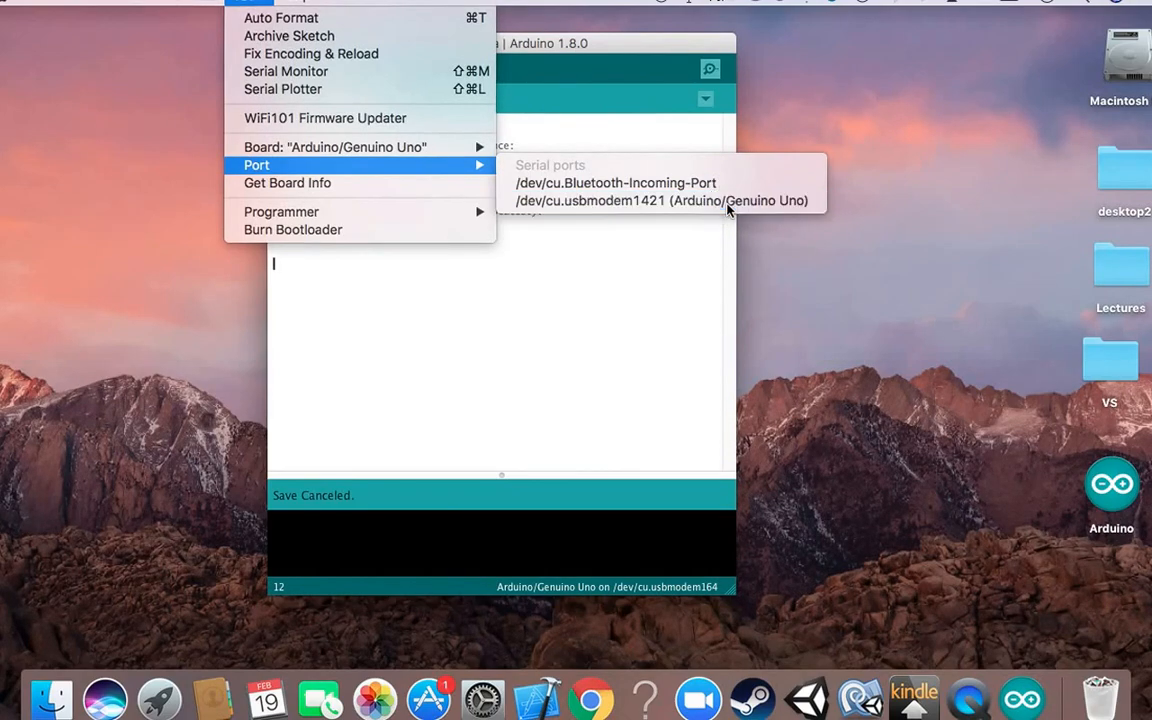
{"action": "left_click", "coordinate": [664, 200]}
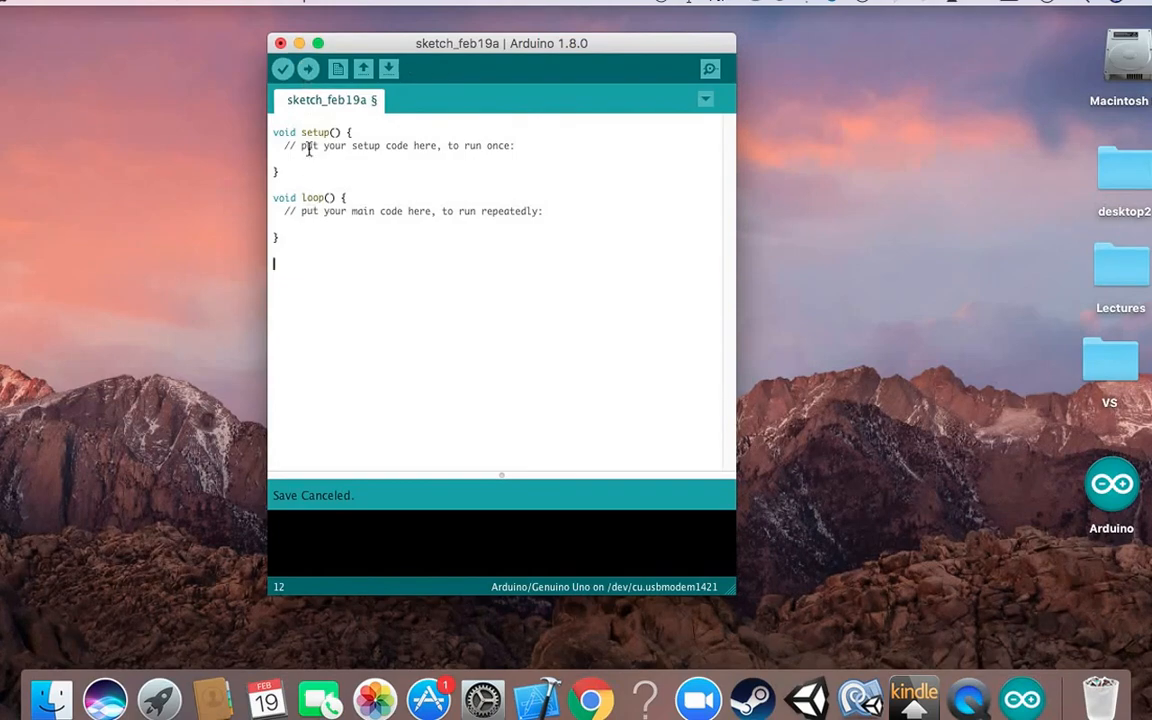
{"action": "mouse_move", "coordinate": [310, 72]}
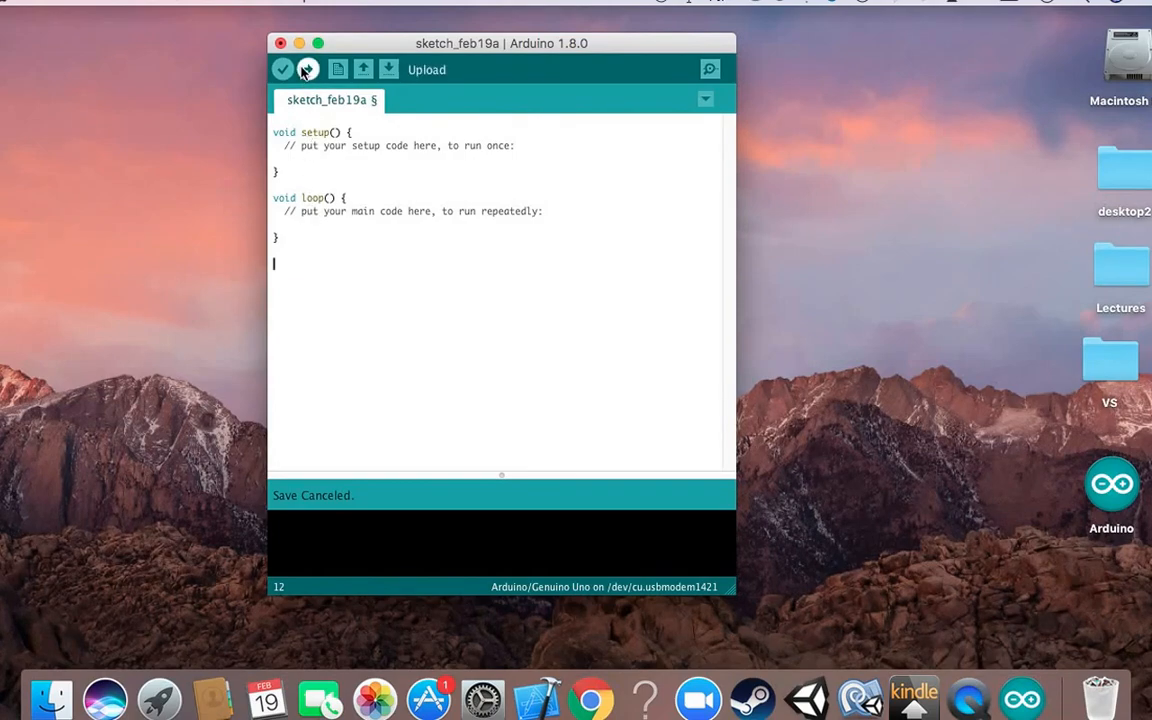